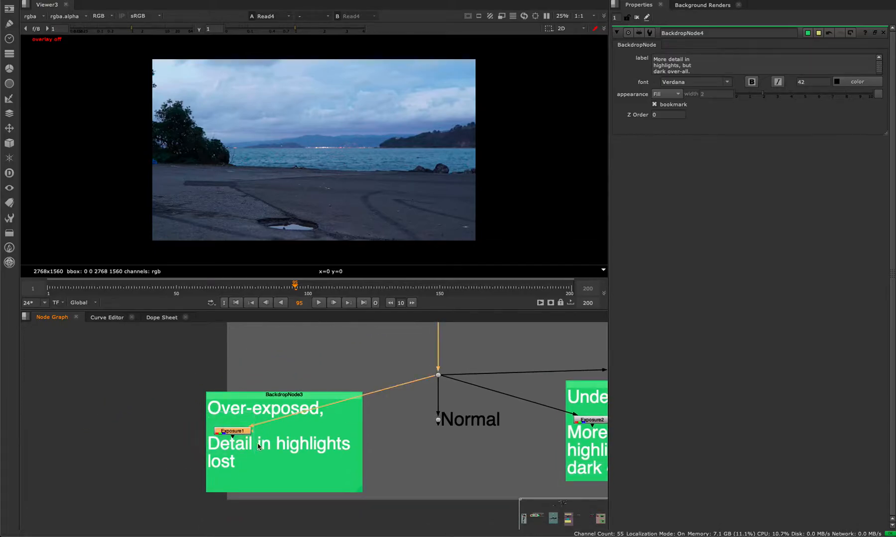
- View the Exposure1 node so the brightened shoreline with blown-out sky fills the viewer
left_click(239, 432)
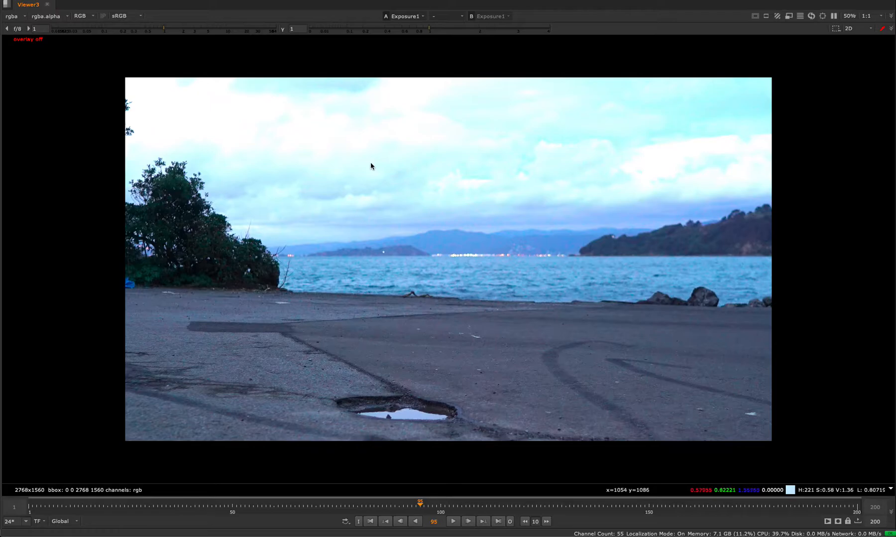
mouse_move(416, 87)
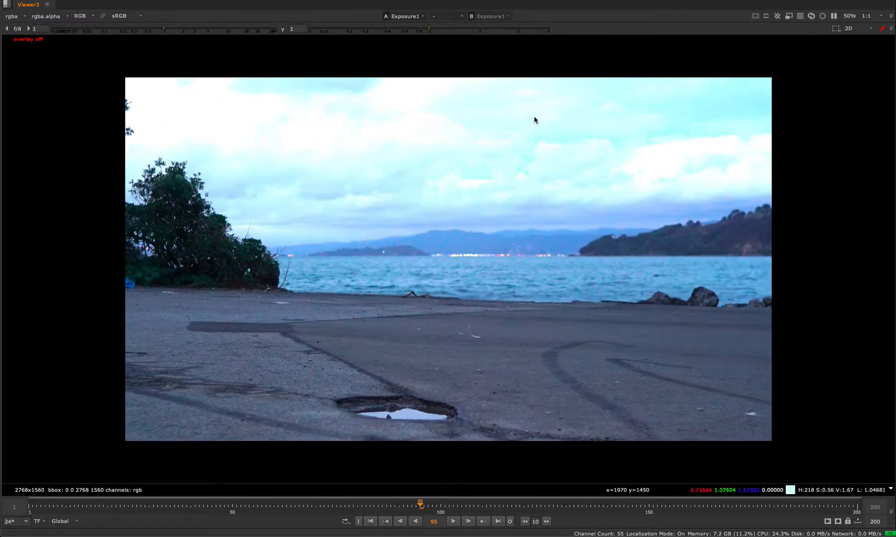
mouse_move(305, 319)
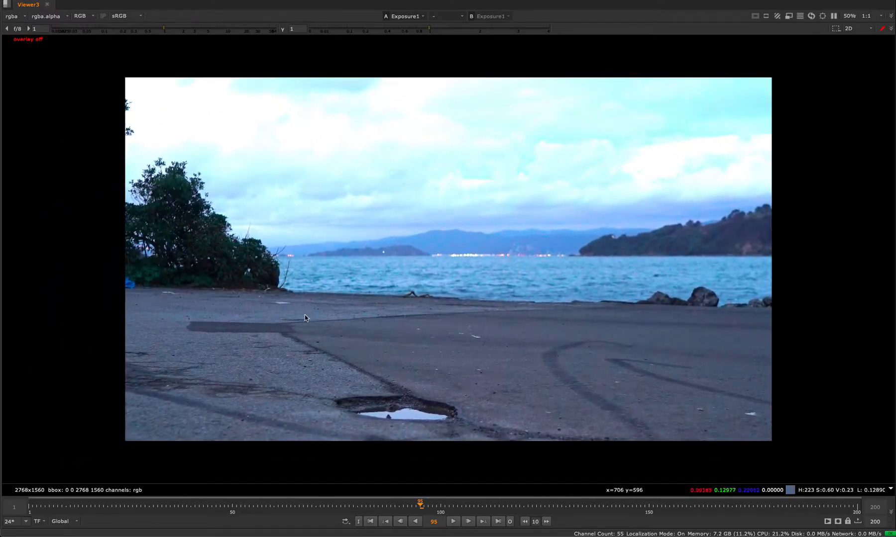
mouse_move(477, 365)
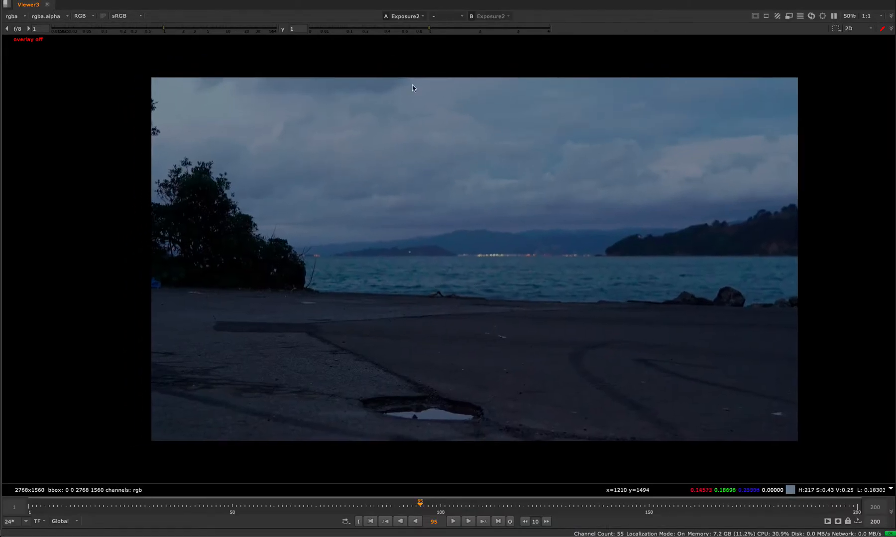
mouse_move(384, 413)
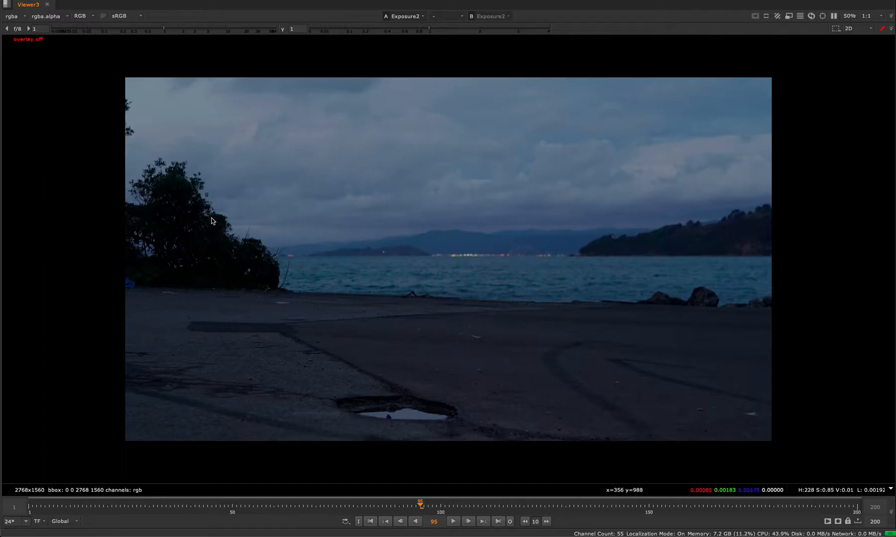
mouse_move(292, 365)
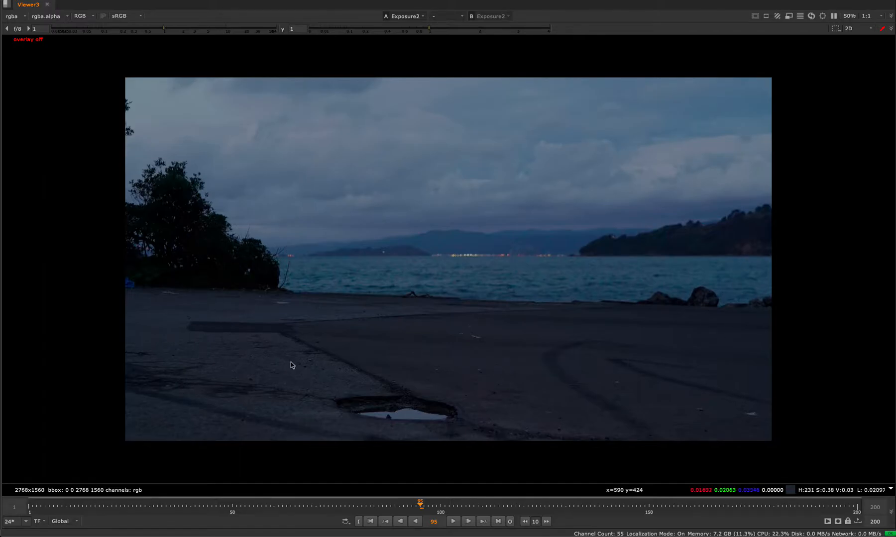
mouse_move(408, 316)
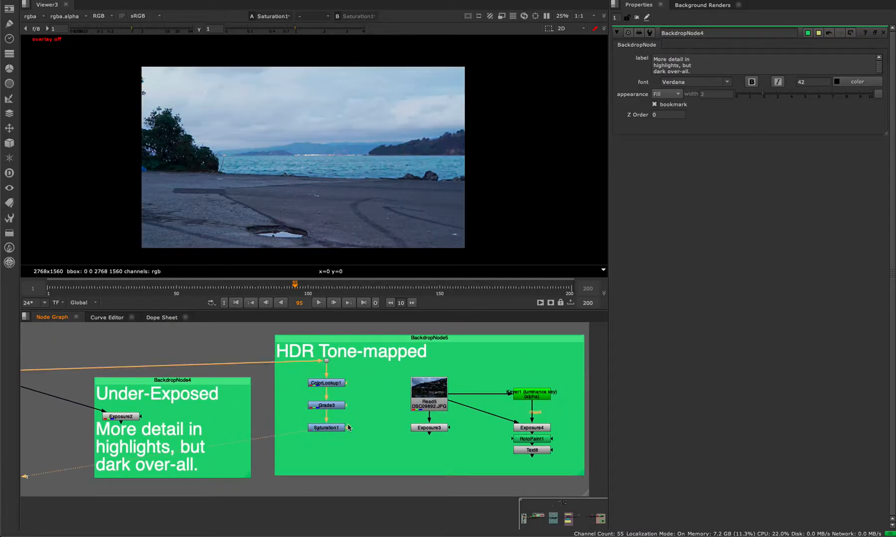
- View the Read5 source, the raw dusk hillside photo, on its own in the viewer
left_click(428, 395)
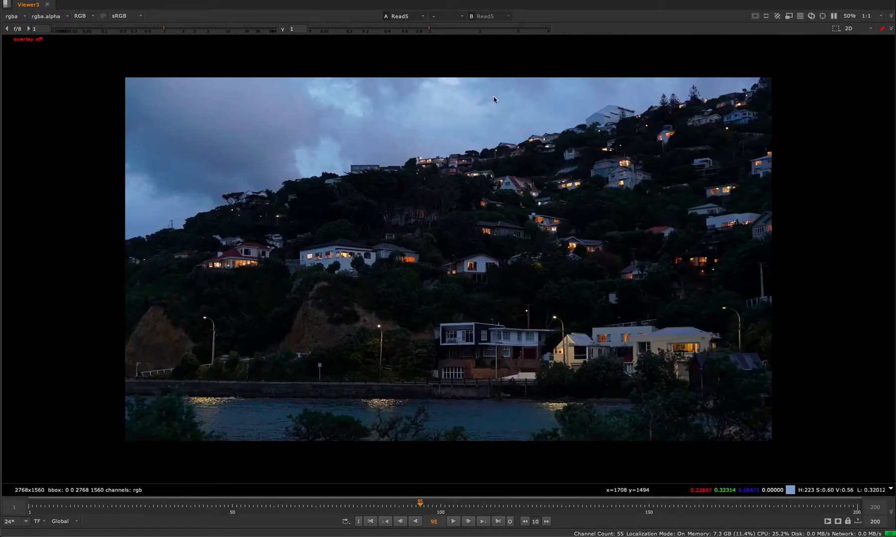
mouse_move(596, 222)
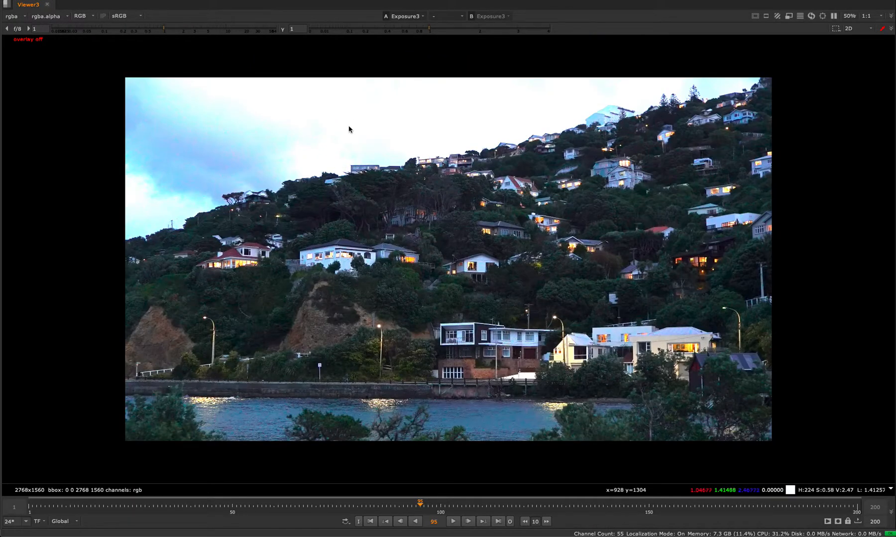
mouse_move(608, 323)
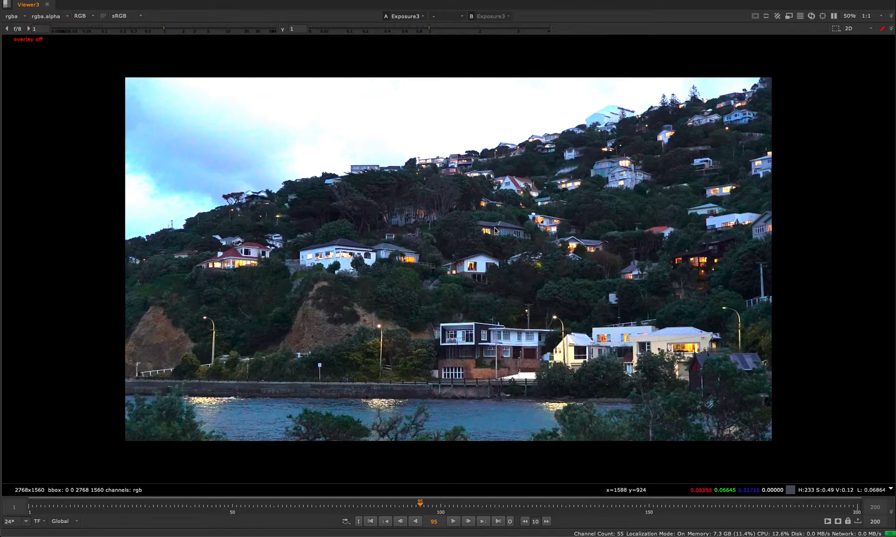
mouse_move(508, 375)
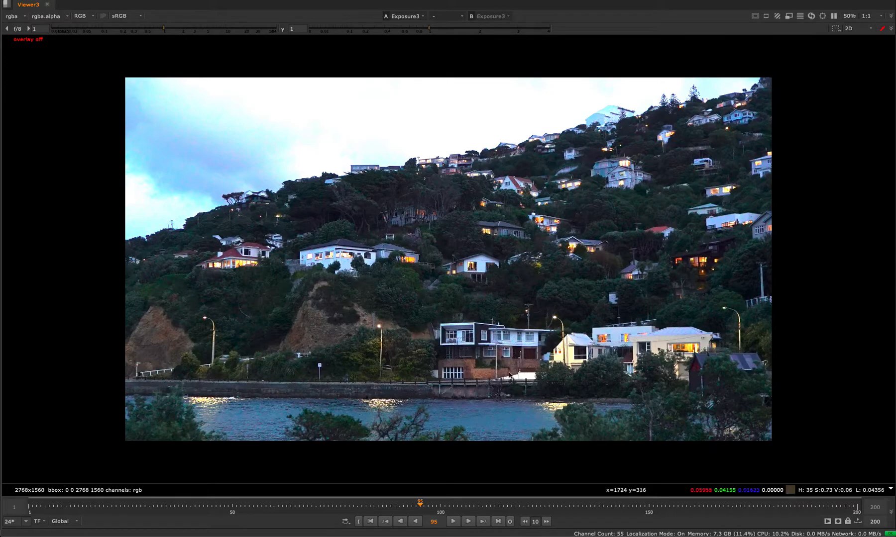
mouse_move(512, 299)
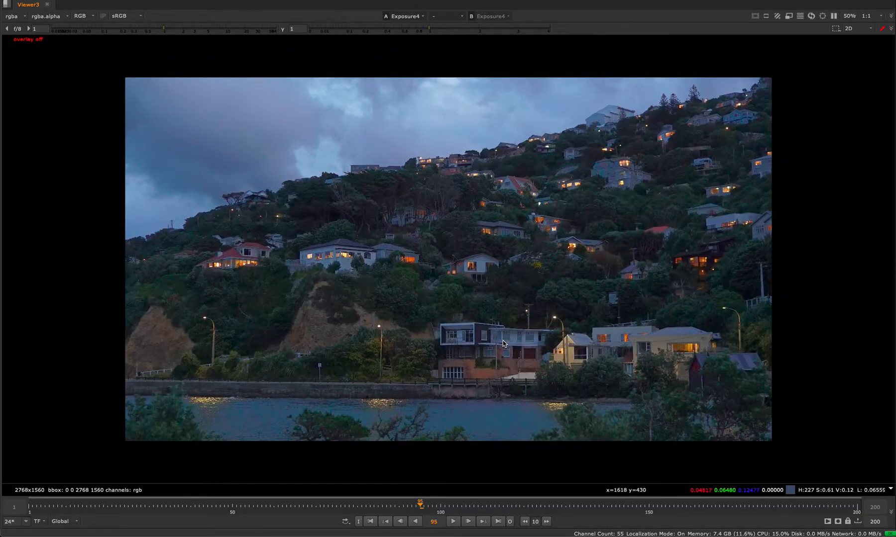
mouse_move(638, 242)
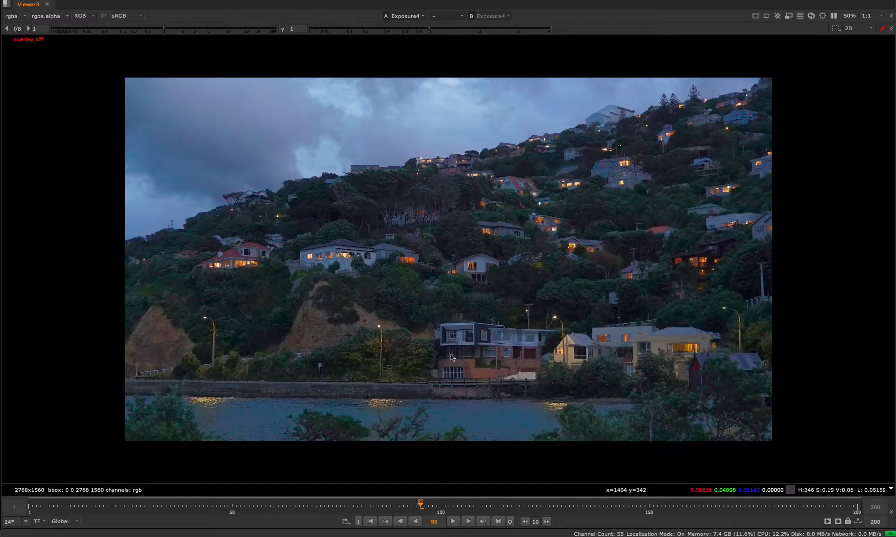
mouse_move(406, 164)
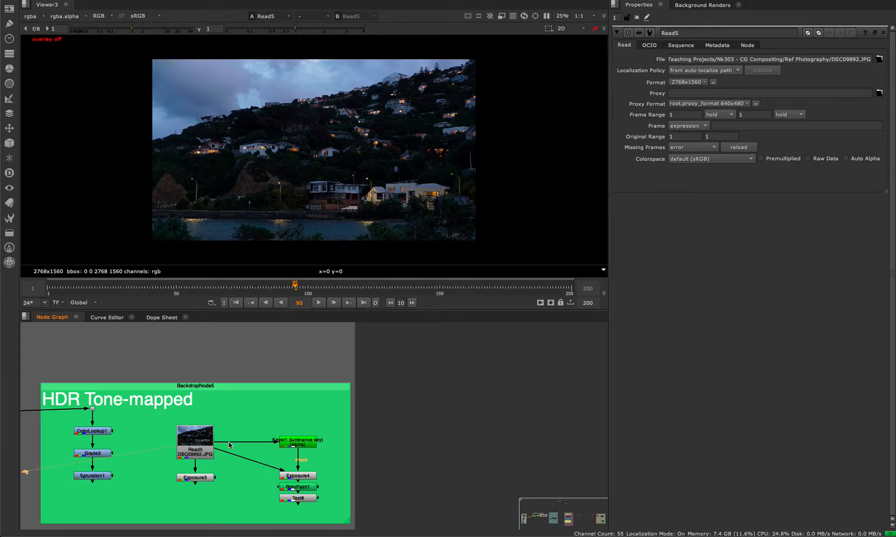
- View Exposure3, the brightened hillside version with the washed-out sky
left_click(194, 478)
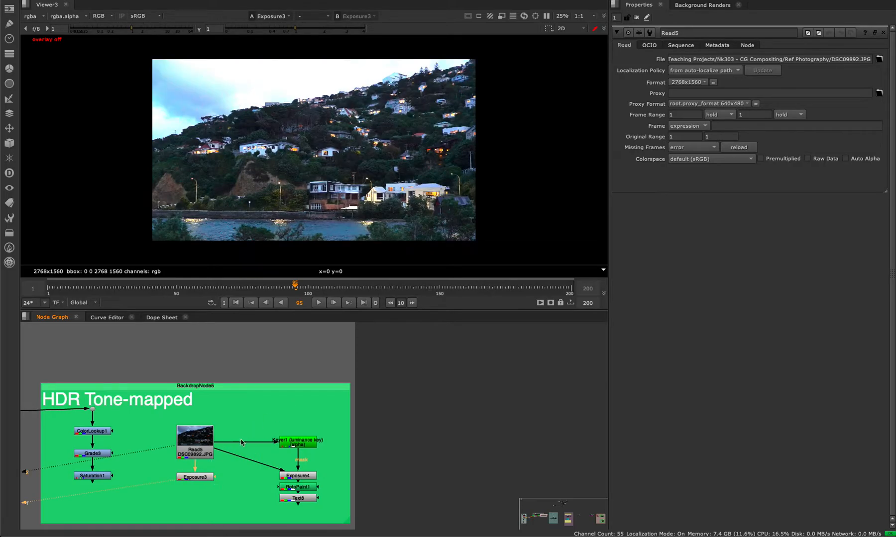
mouse_move(290, 409)
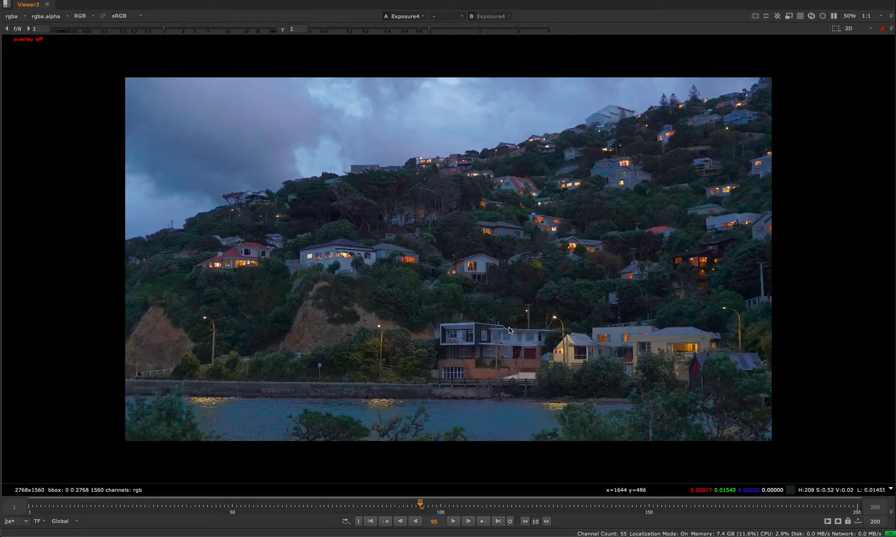
mouse_move(490, 173)
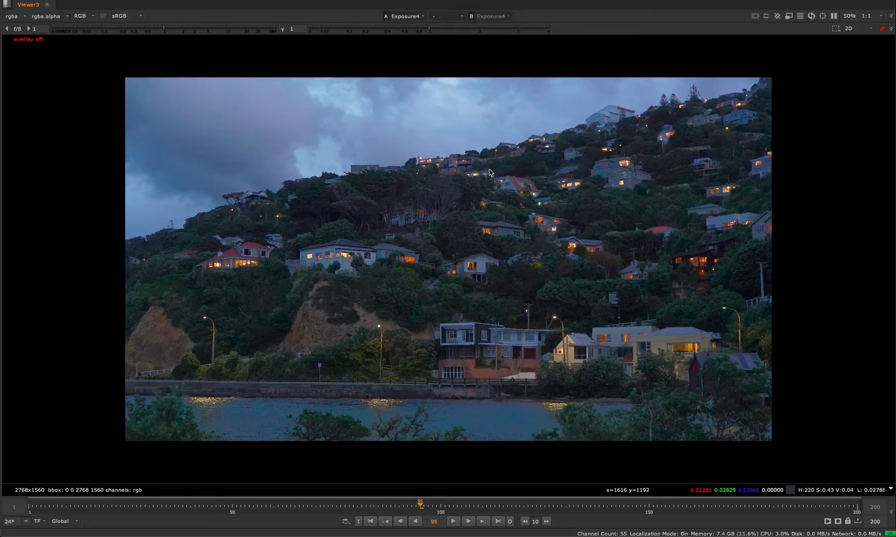
mouse_move(642, 212)
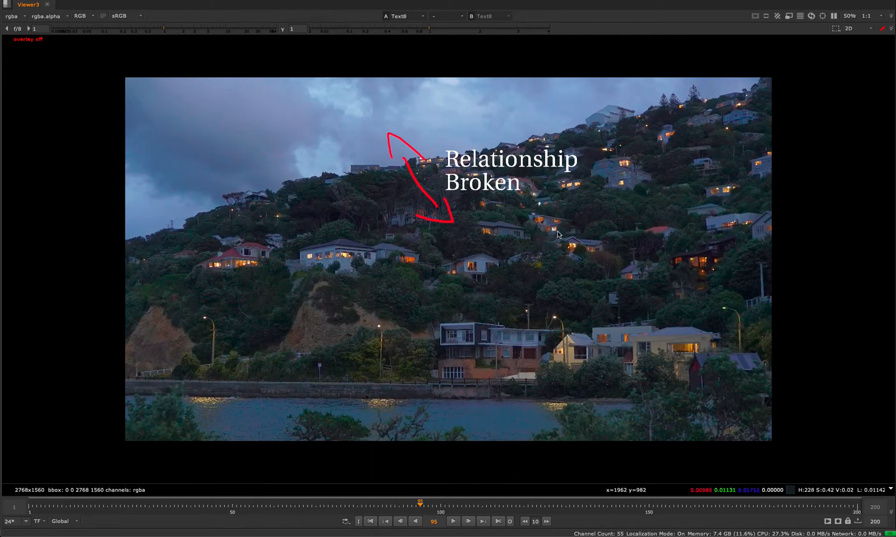
mouse_move(455, 134)
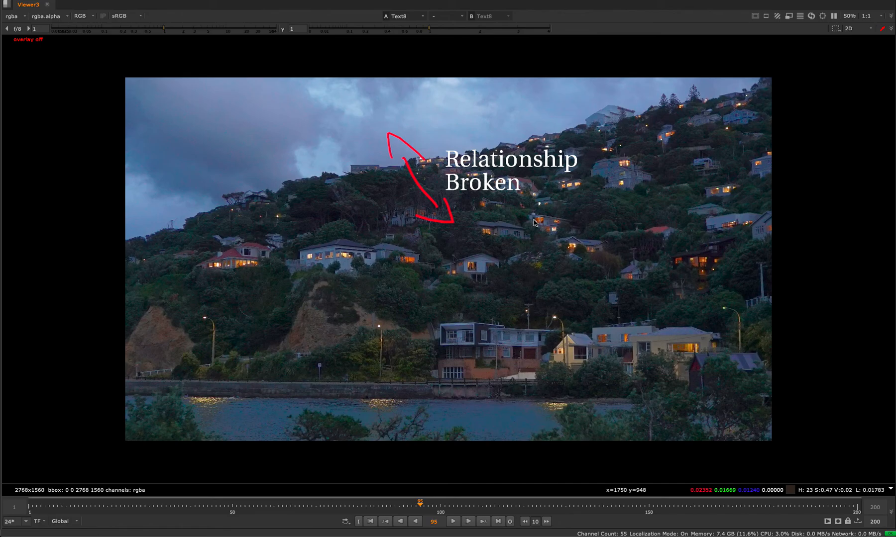
mouse_move(543, 285)
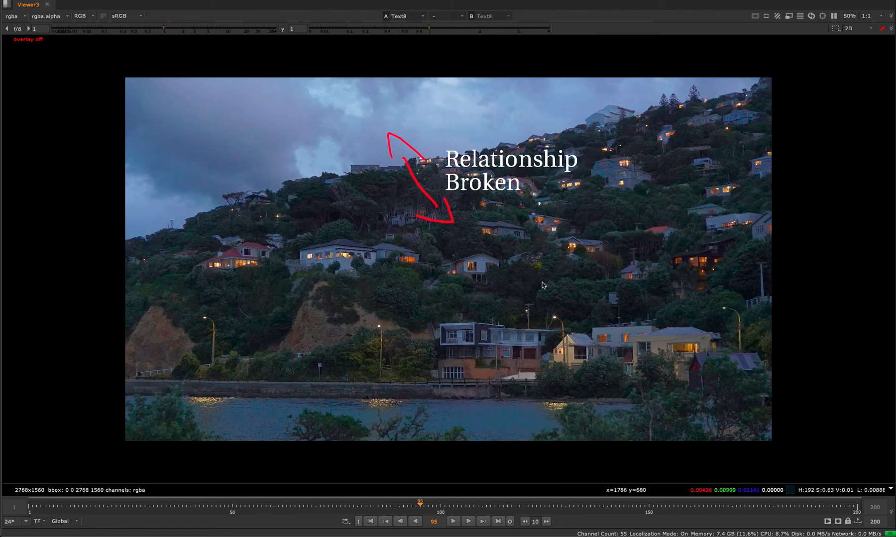